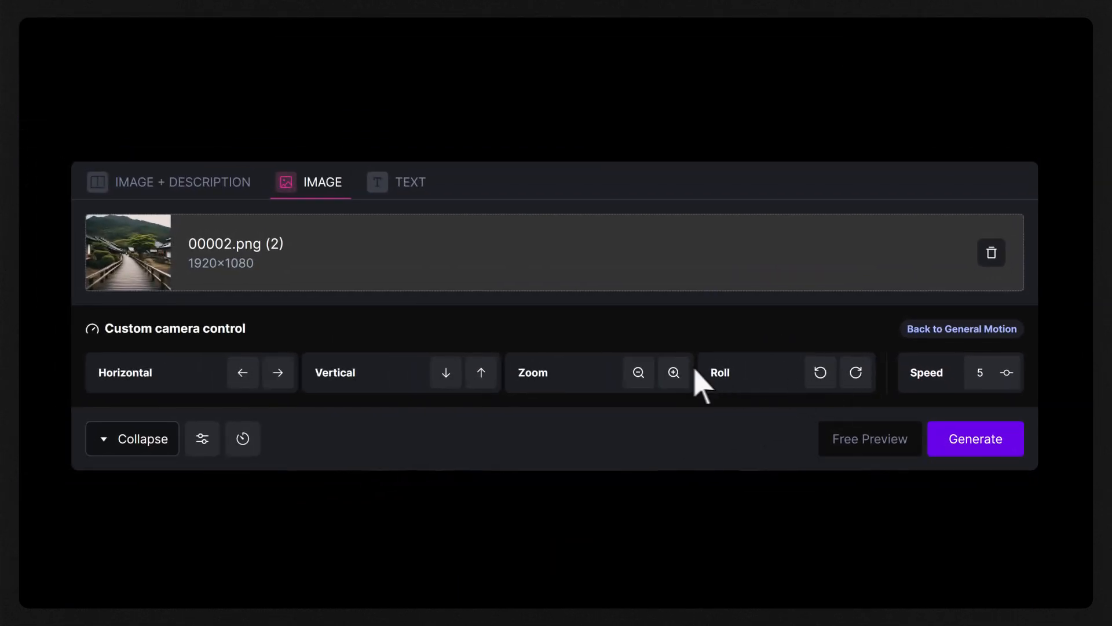
# - Set the custom camera control to Zoom in on the wooden path image
pyautogui.click(673, 372)
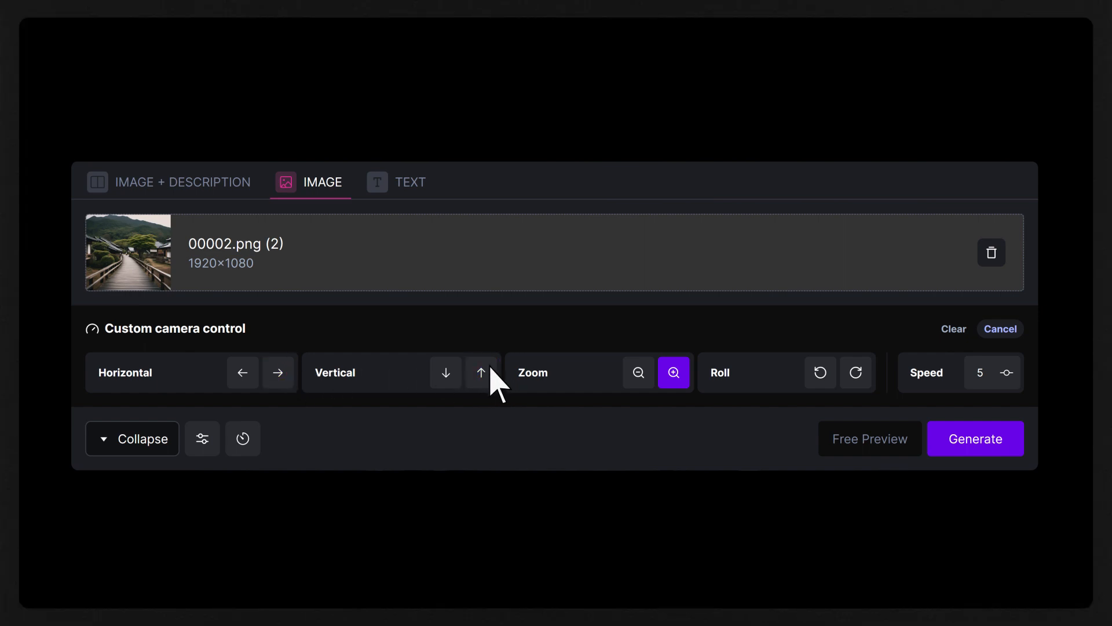
pyautogui.moveTo(1001, 391)
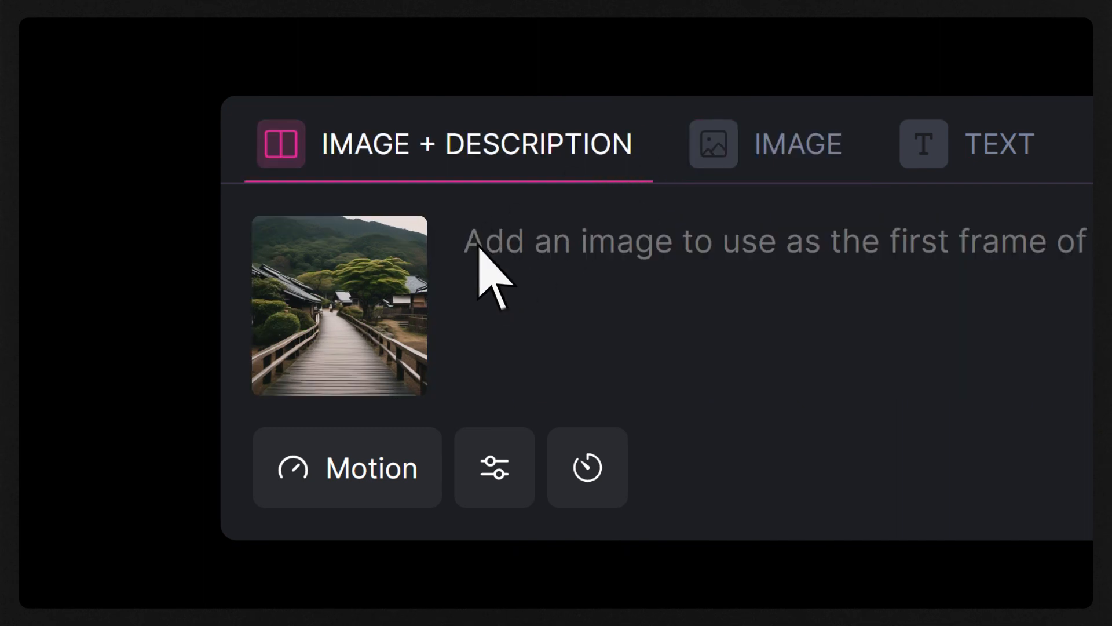
# - Begin the prompt with "A wooden walking path in a small vi" in image-plus-description mode
pyautogui.write('A wooden walking path in a small vi')
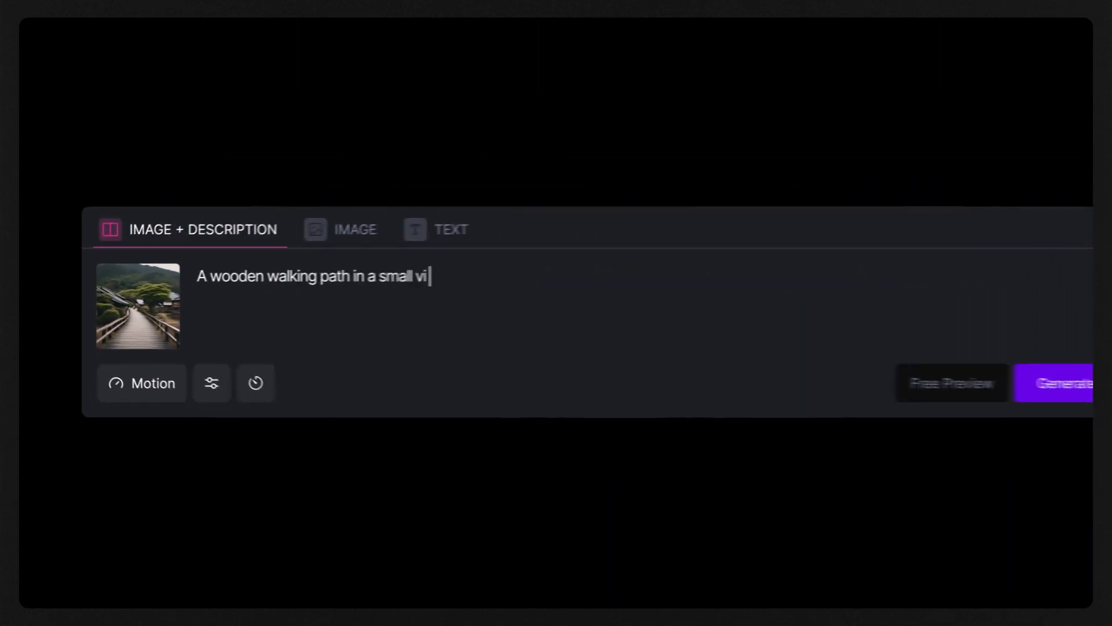